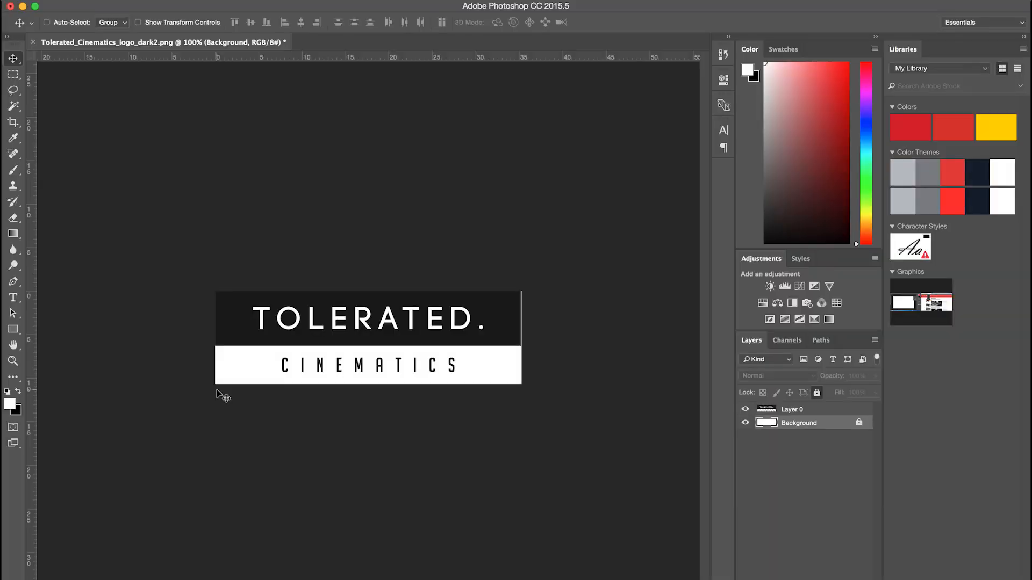
mouse_move(339, 337)
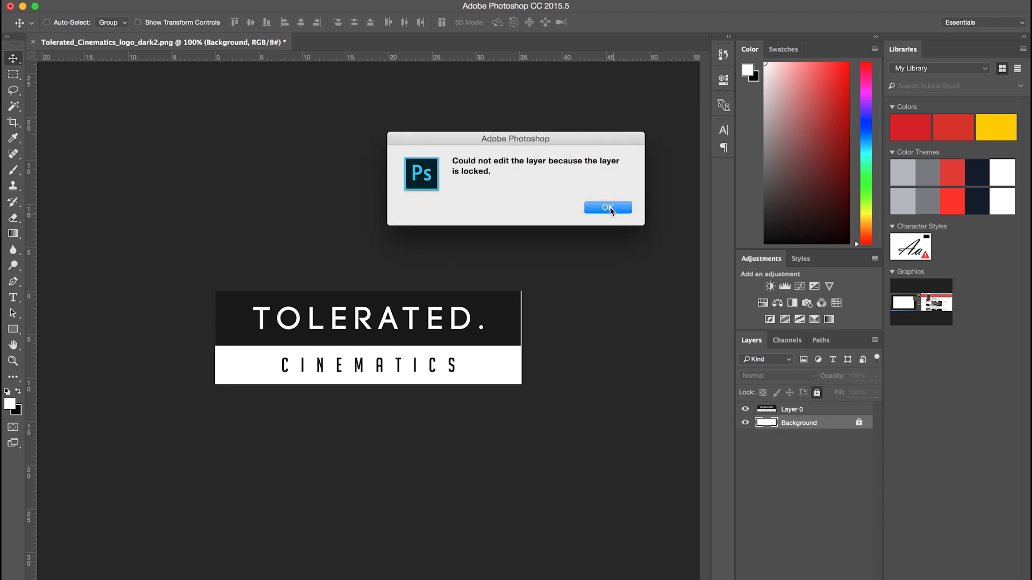
Delete the white Background layer so only Layer 0 remains with a transparent lower band
left_click(606, 207)
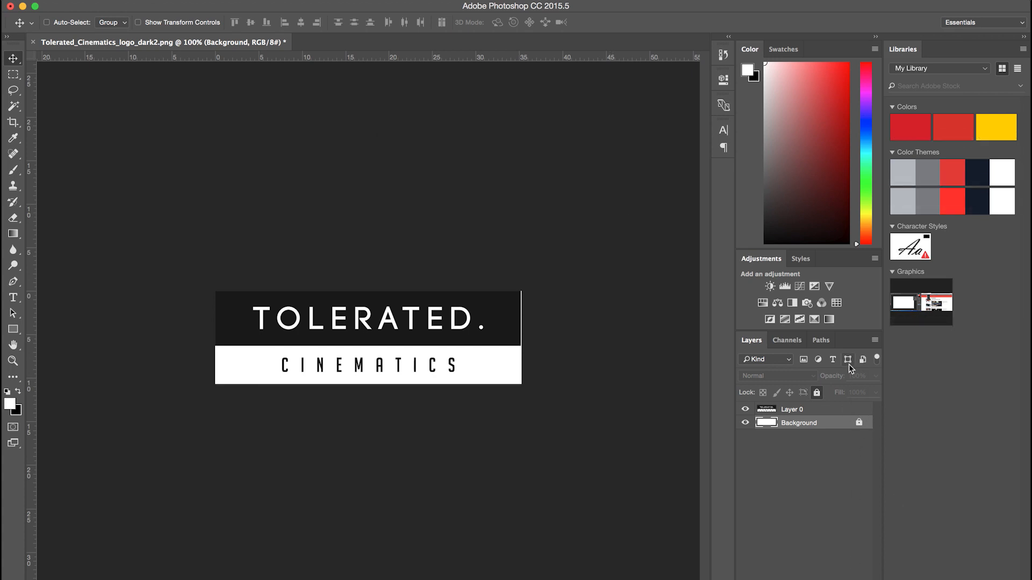
left_click(798, 423)
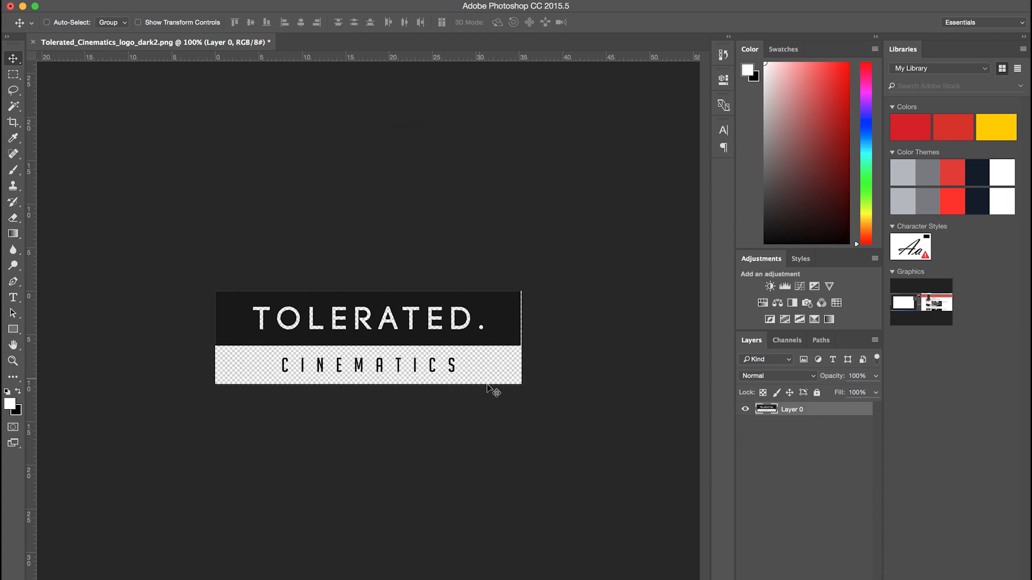
mouse_move(590, 394)
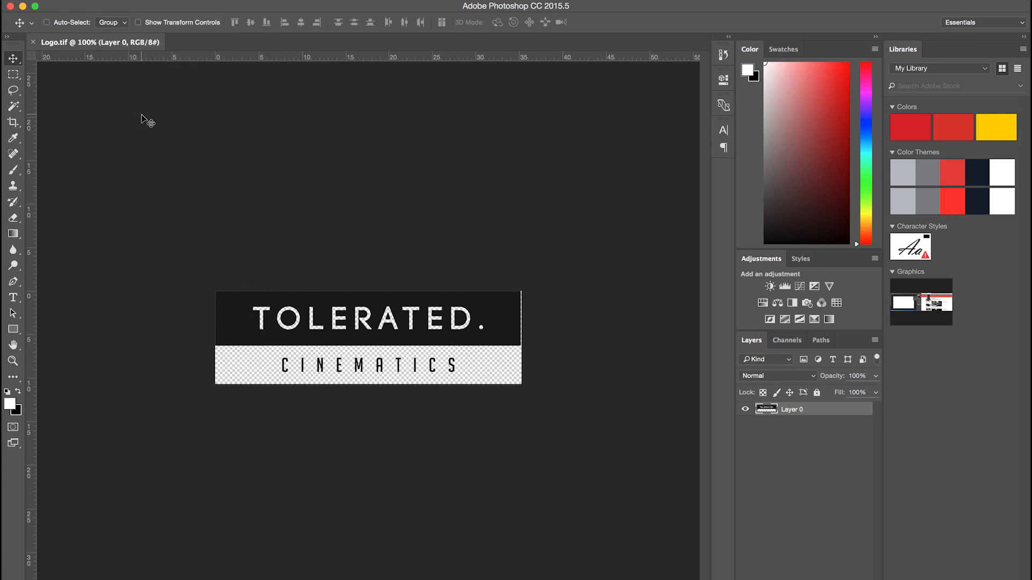
Save the logo as a Photoshop file, renaming it from Logo.tif to Logo.psd
key("cmd+shift+s")
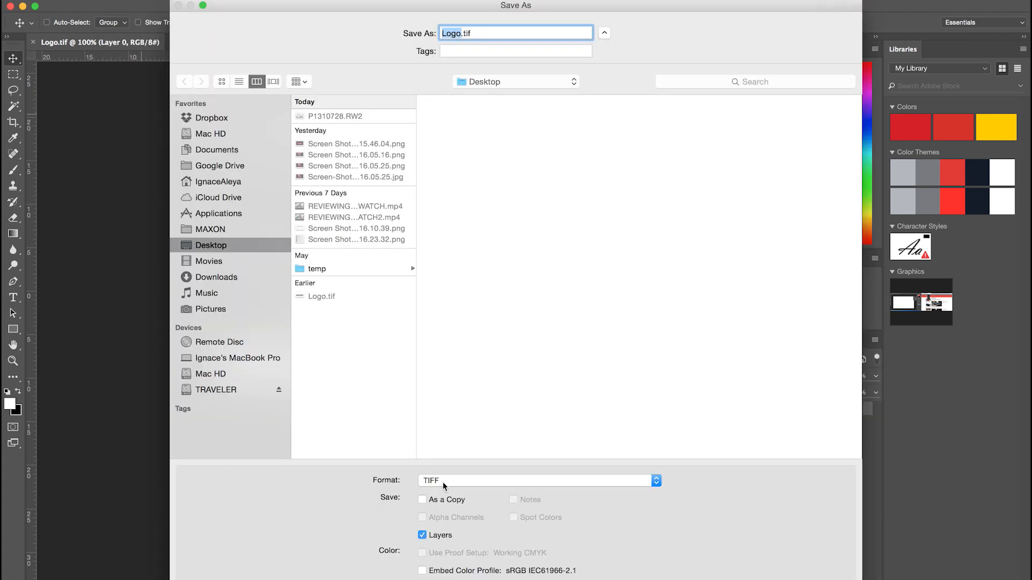
left_click(536, 481)
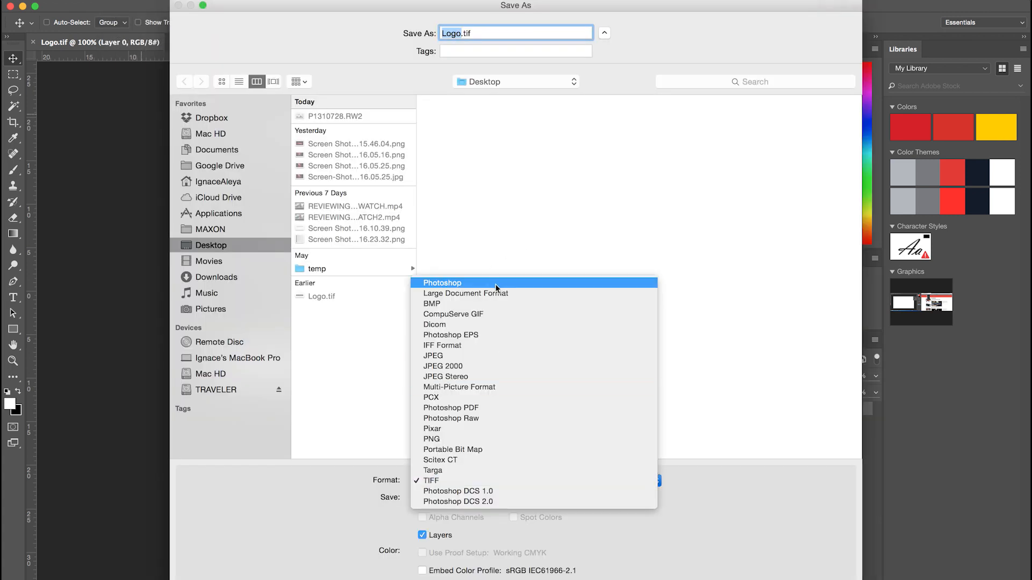
left_click(442, 283)
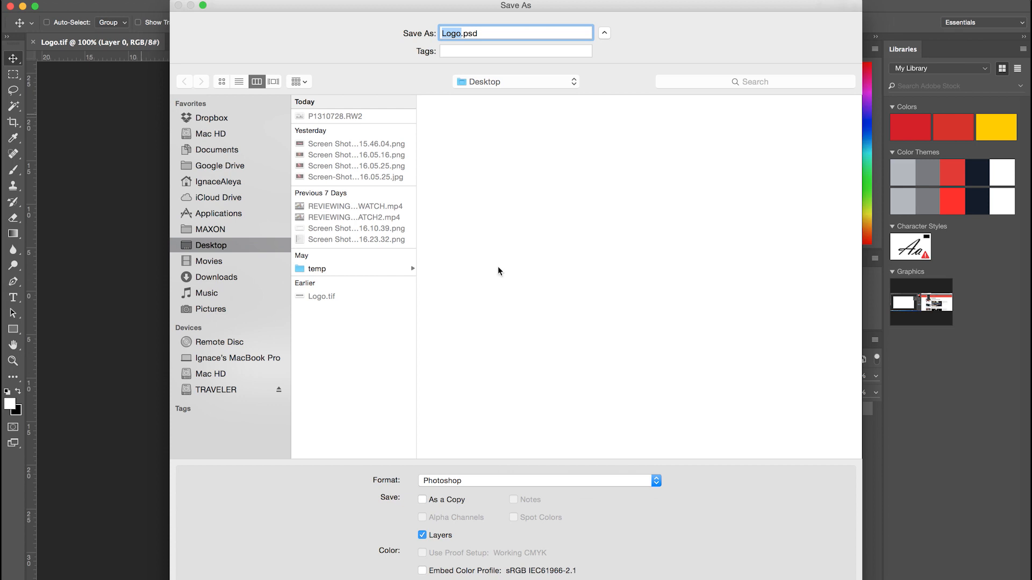
mouse_move(655, 412)
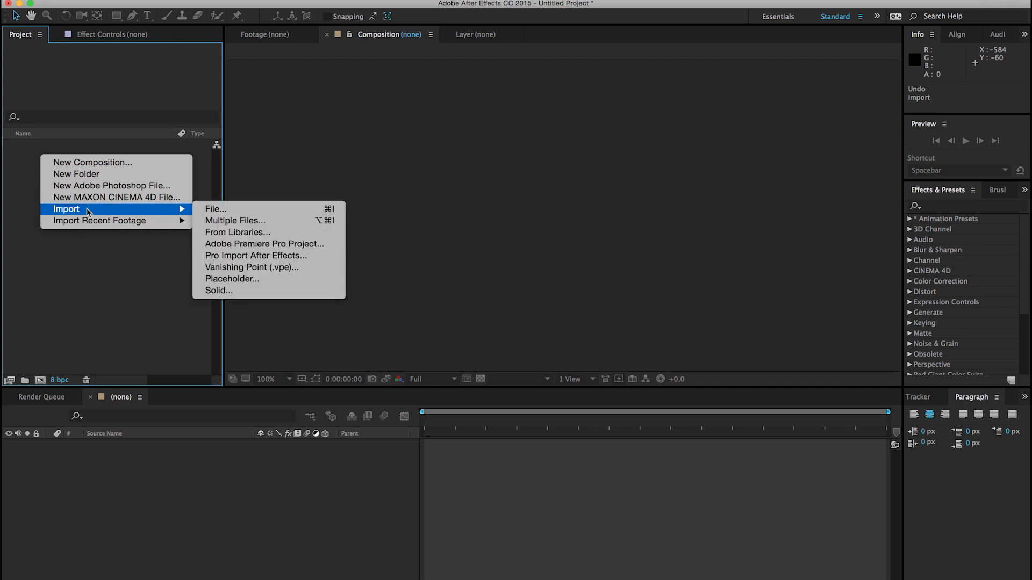
Import Logo.psd from the Desktop with Import Kind Composition, adding a Logo comp and Logo Layers folder
left_click(215, 208)
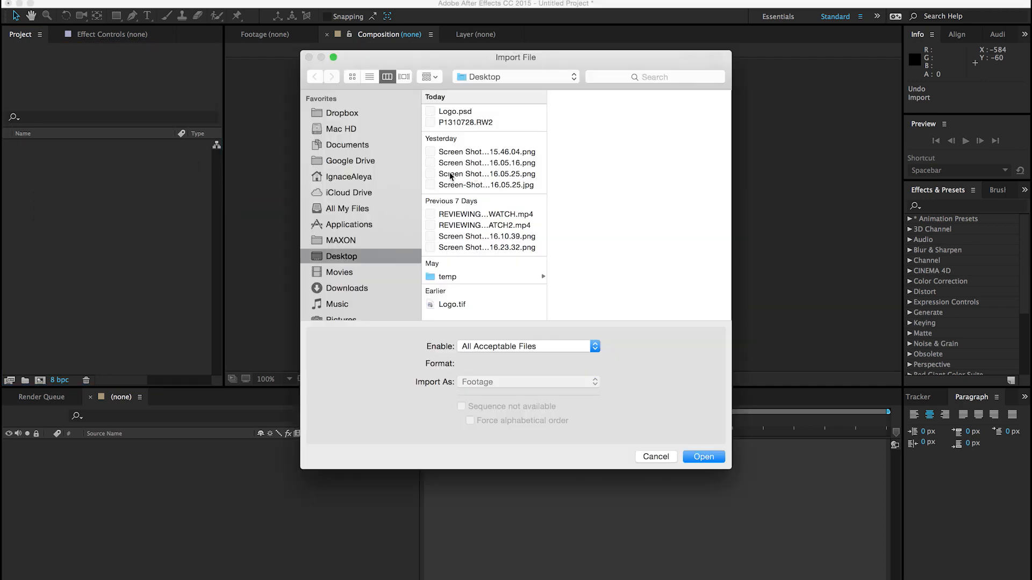
left_click(453, 111)
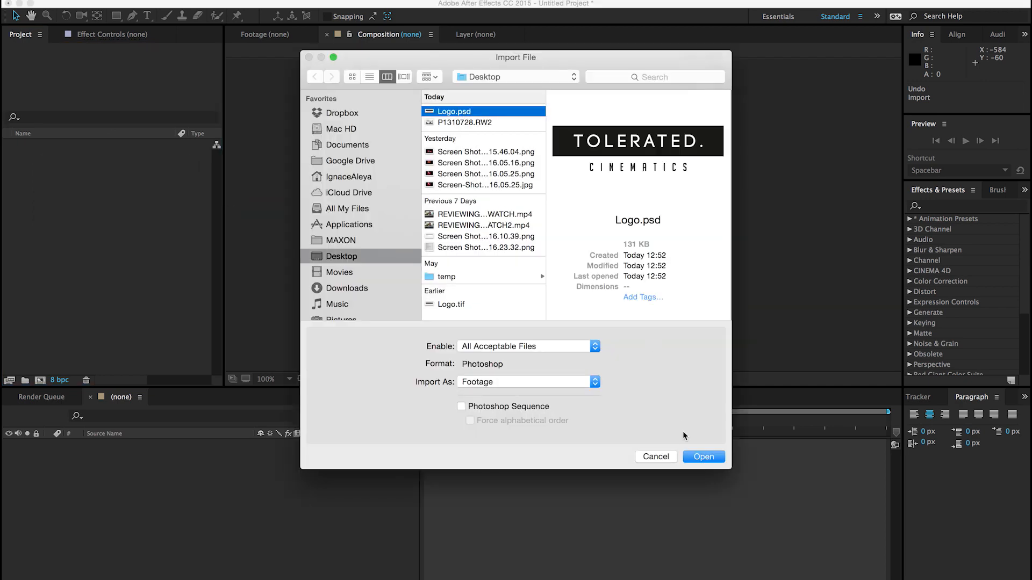
left_click(703, 456)
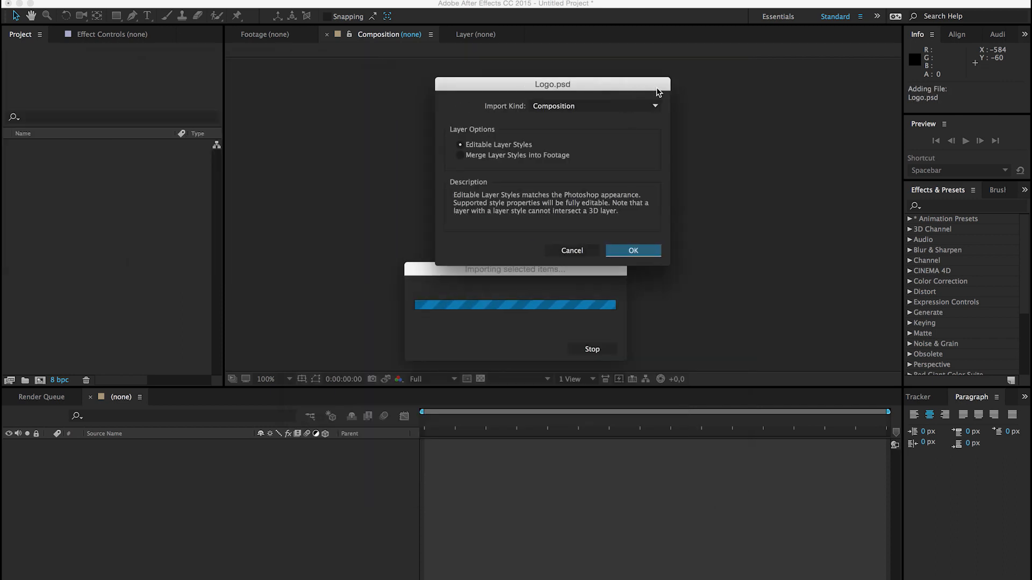
left_click_drag(552, 84, 712, 82)
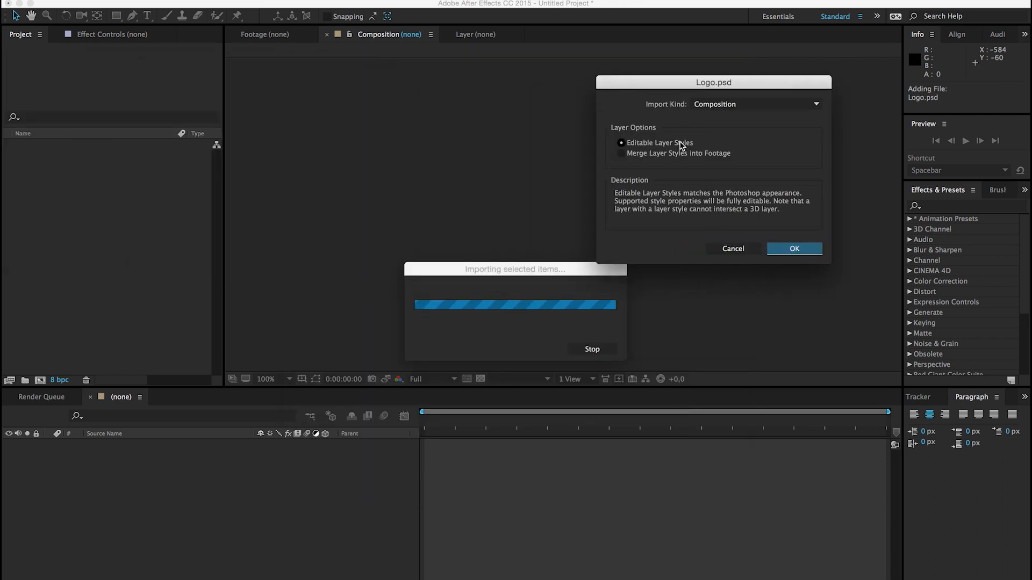
left_click(793, 248)
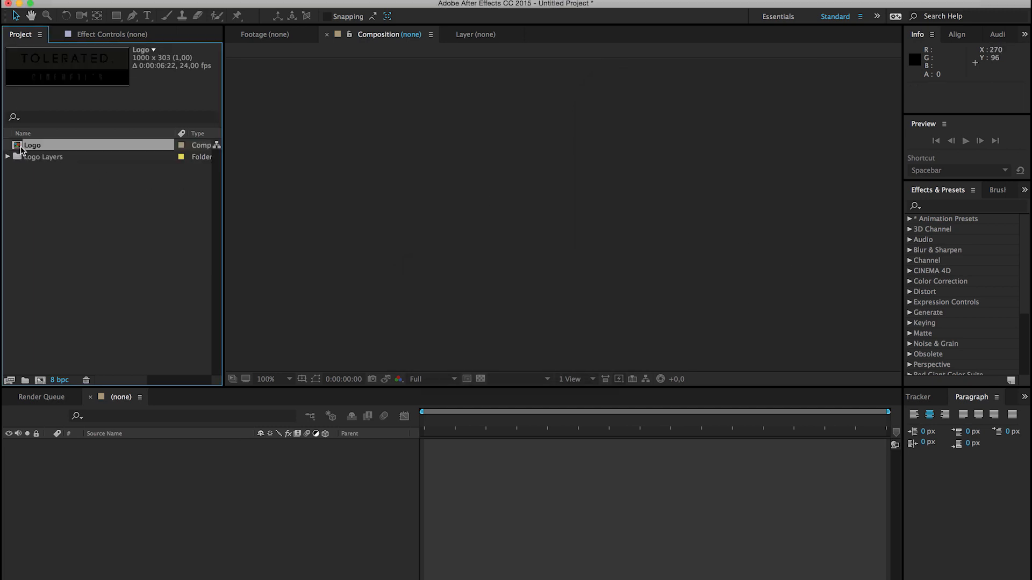
Open the Logo comp and set its background colour to white in Composition Settings
double_click(31, 145)
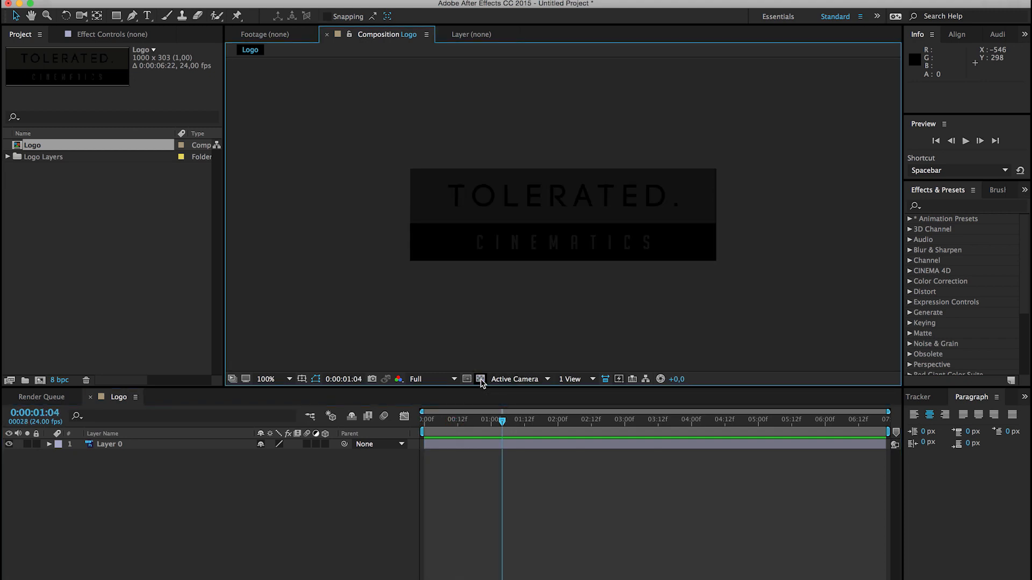
left_click(479, 379)
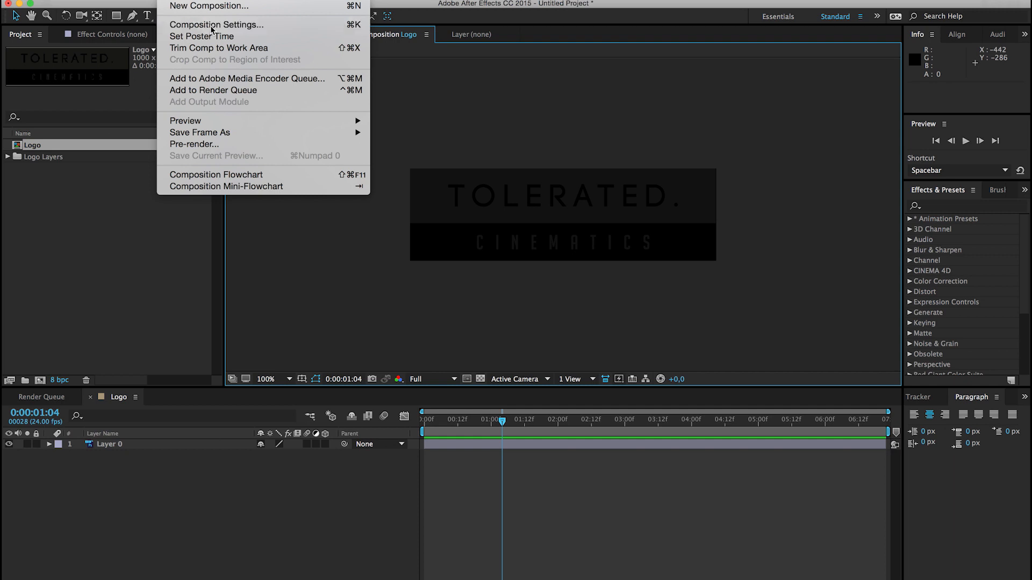
left_click(216, 25)
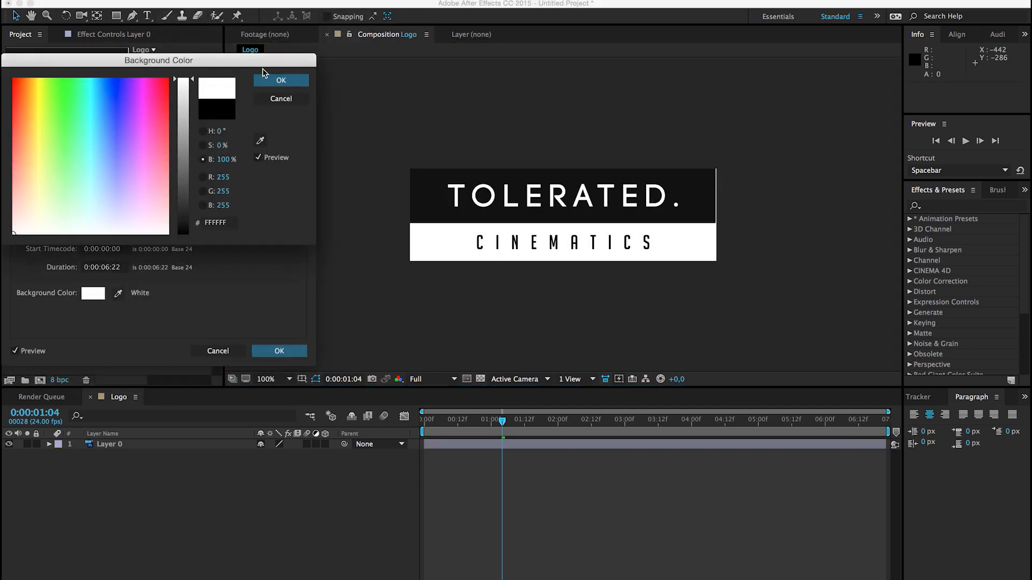
left_click(278, 350)
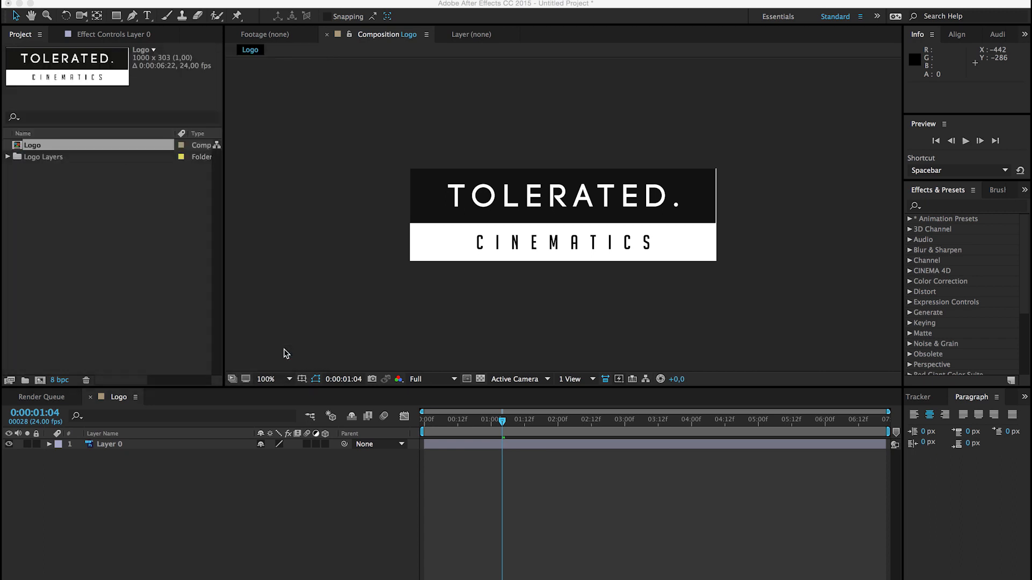
left_click(479, 378)
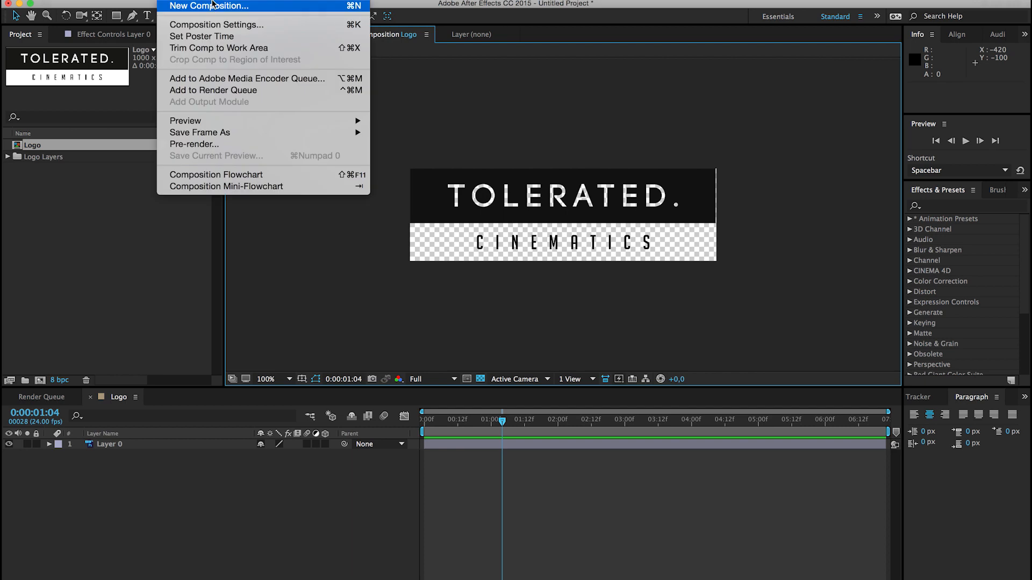
Create Comp 1 from the HDTV 1080 24 preset at 1920×1080
left_click(208, 7)
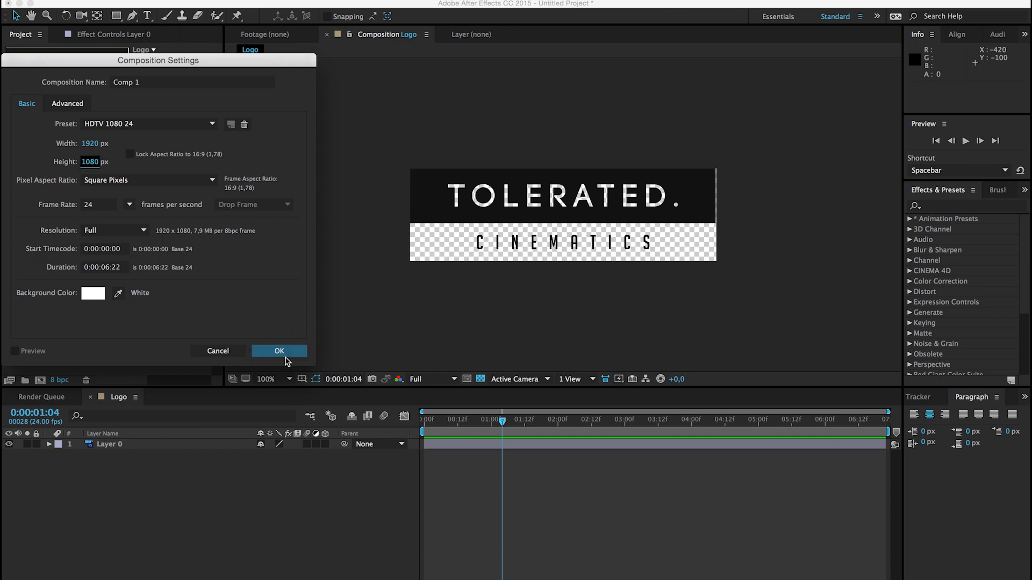
left_click(278, 350)
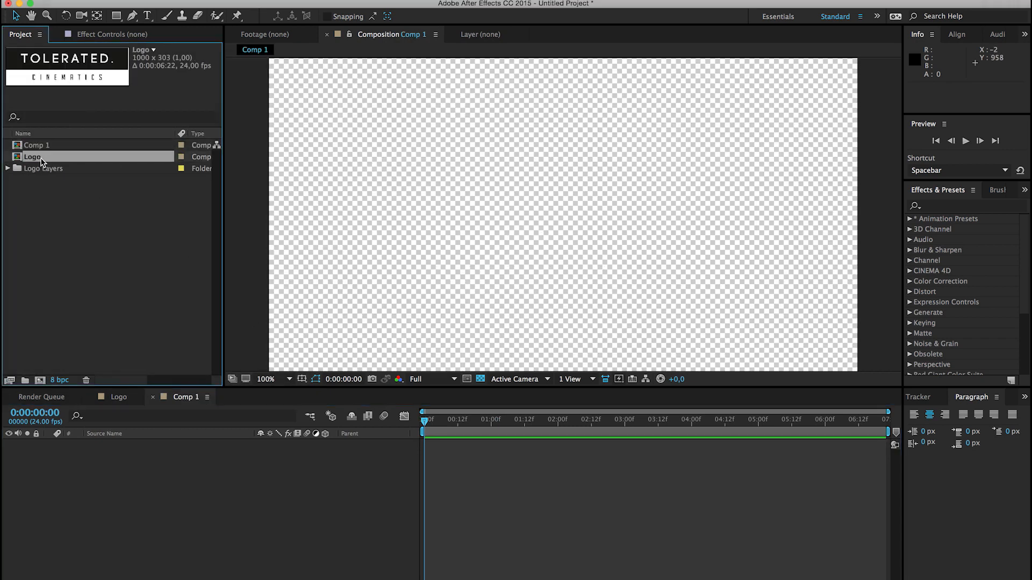
Add the Logo comp as a layer in Comp 1, moved up then returned to the frame centre
double_click(31, 157)
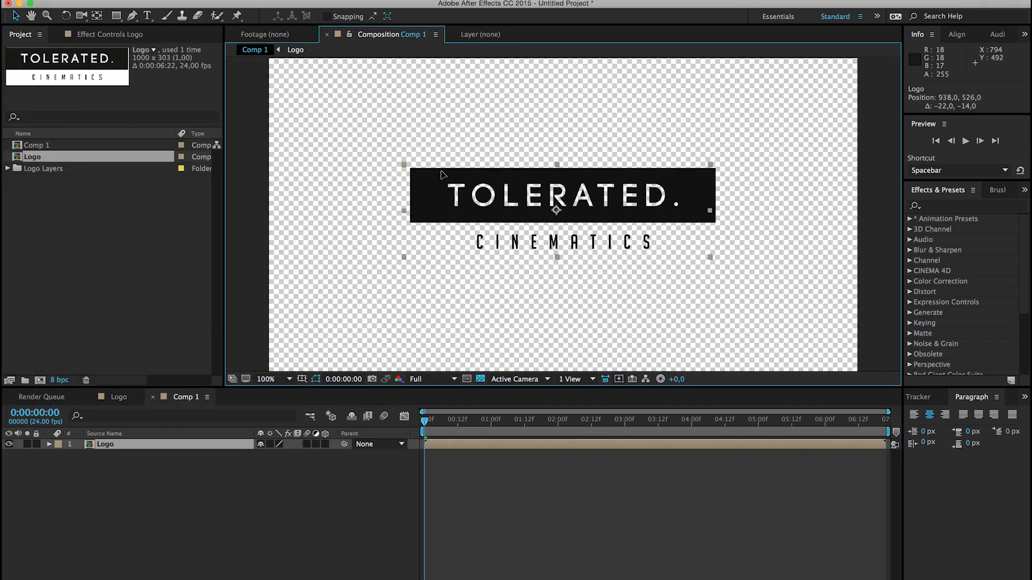
left_click_drag(560, 195, 617, 132)
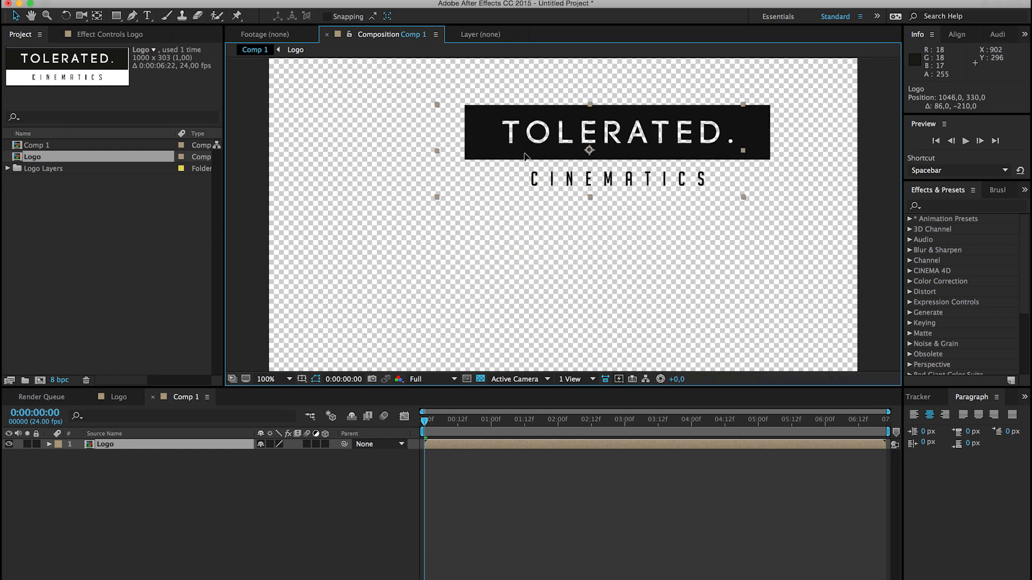
left_click_drag(589, 131, 562, 194)
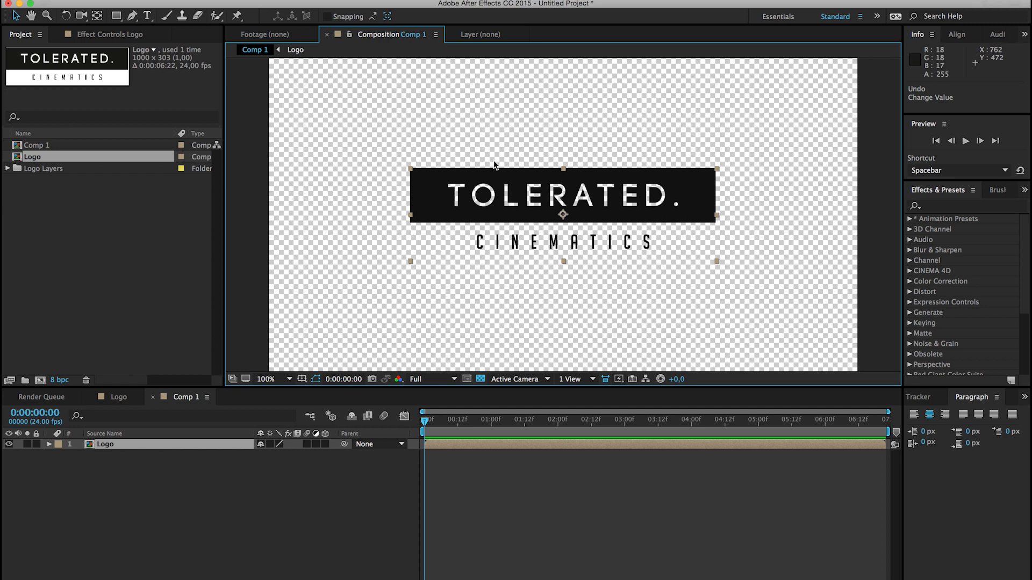
mouse_move(245, 372)
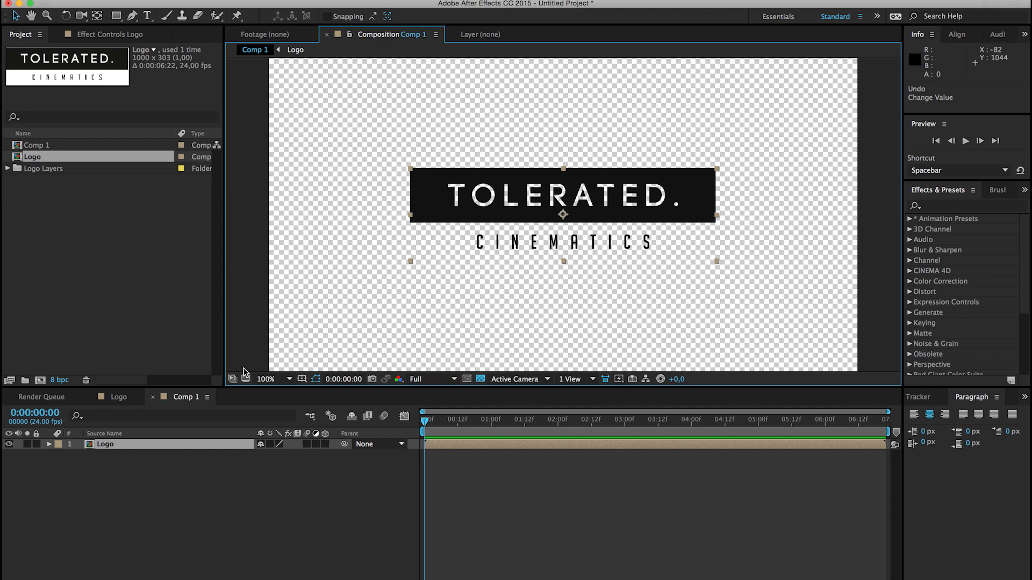